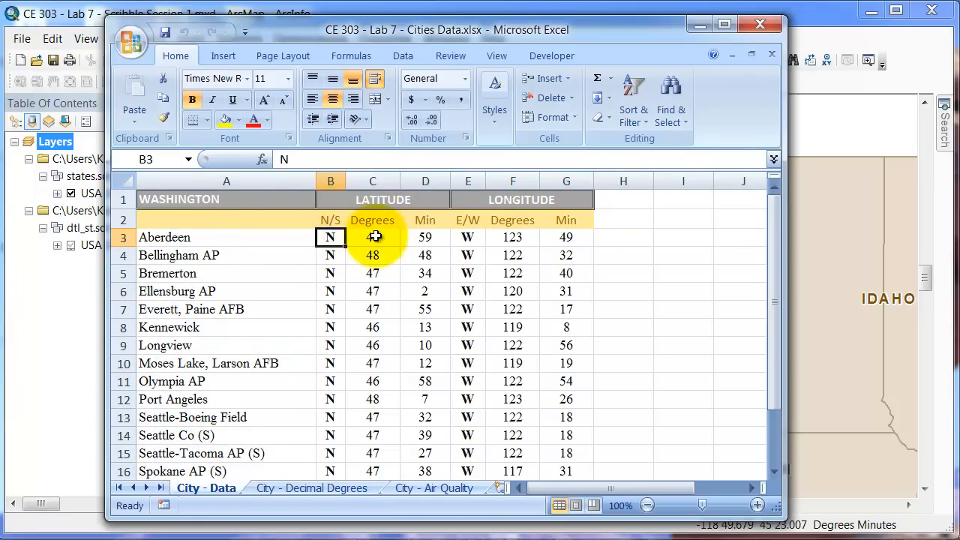
# Check Aberdeen's latitude minutes, longitude direction and longitude minutes on City - Data
pyautogui.click(426, 237)
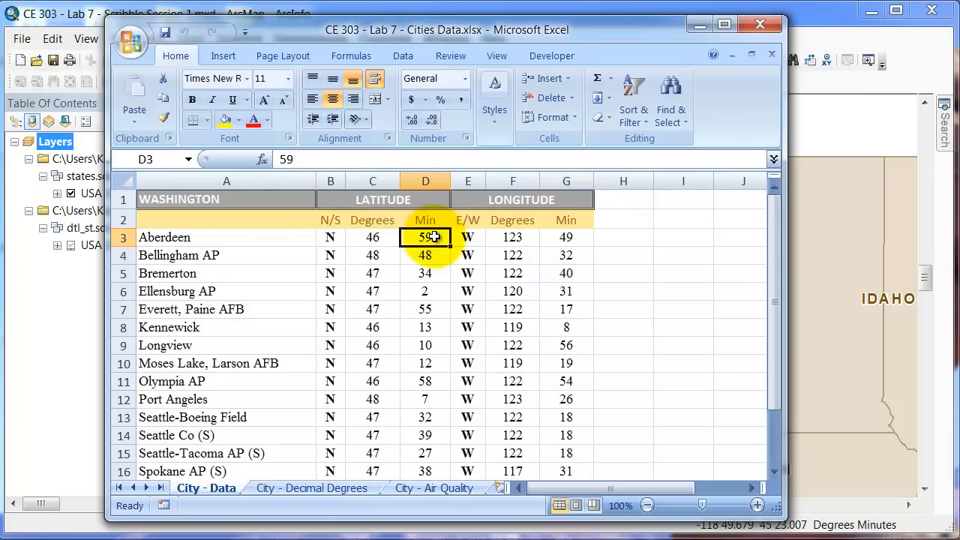
pyautogui.click(468, 237)
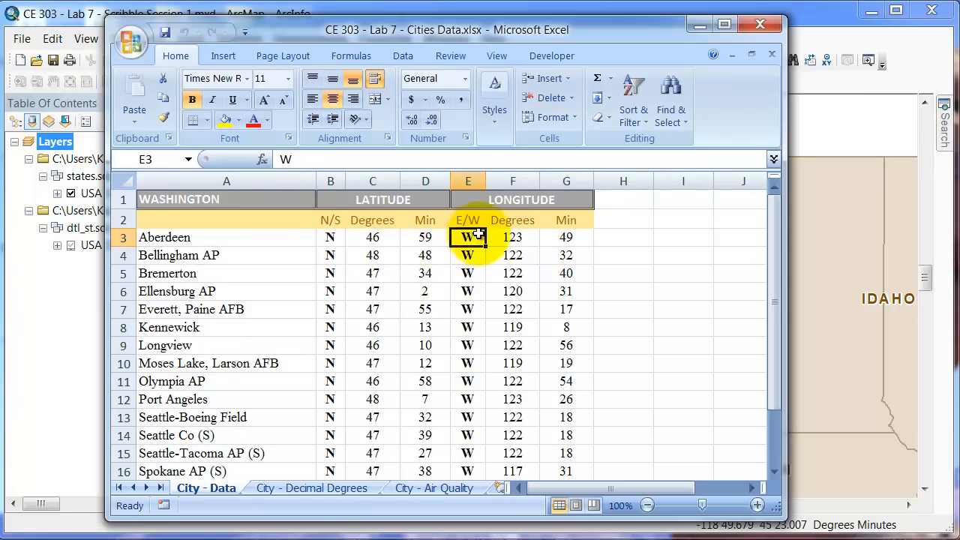
pyautogui.click(567, 237)
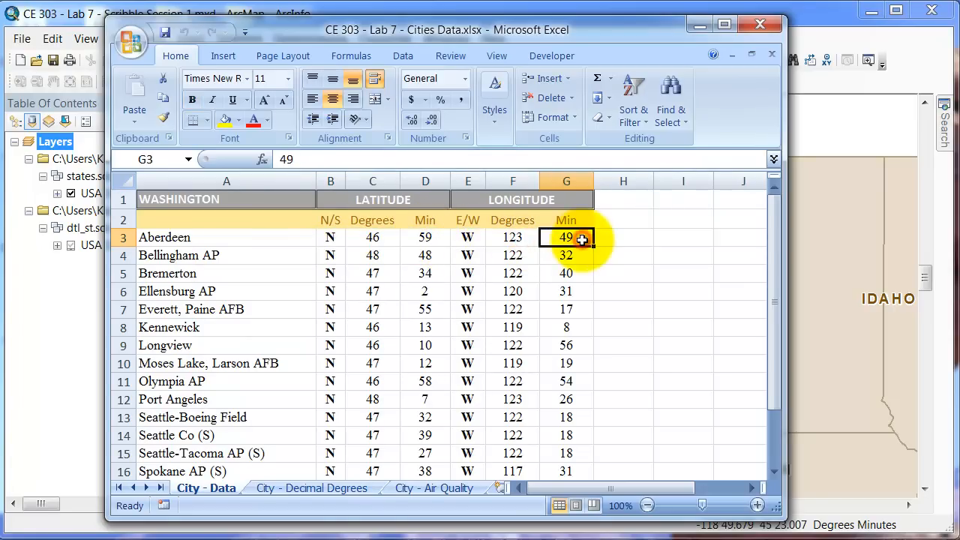
pyautogui.moveTo(301, 494)
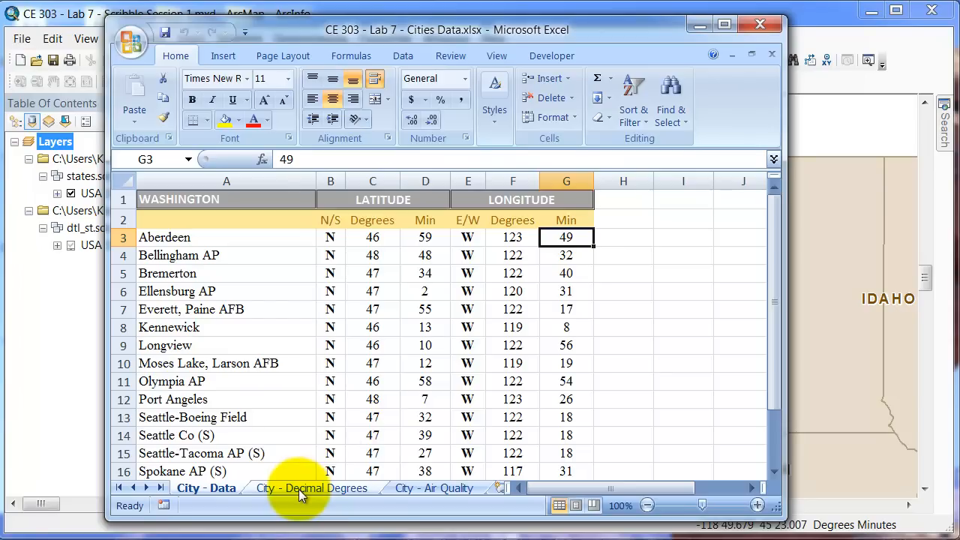
pyautogui.moveTo(399, 408)
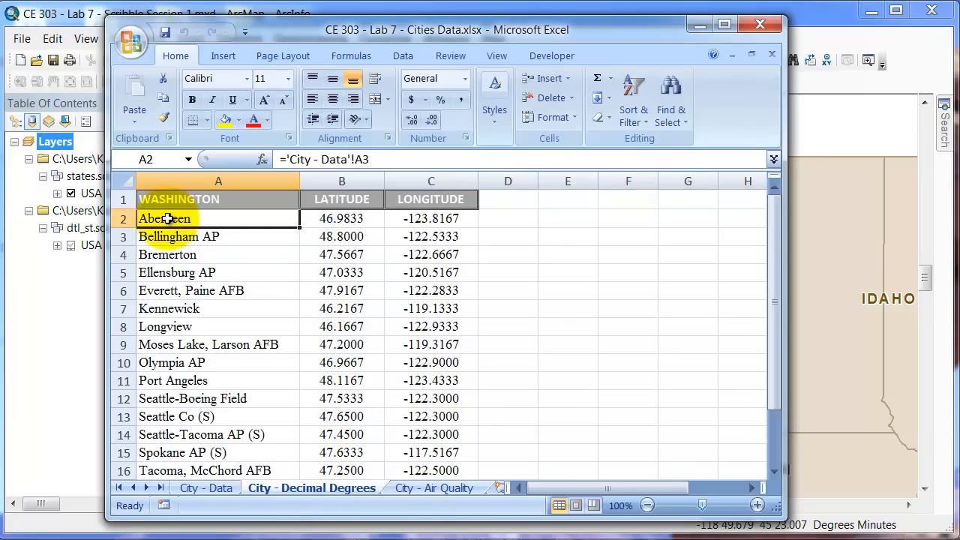
# View Aberdeen's IF formula converting to decimal latitude, then return to ArcMap
pyautogui.click(341, 218)
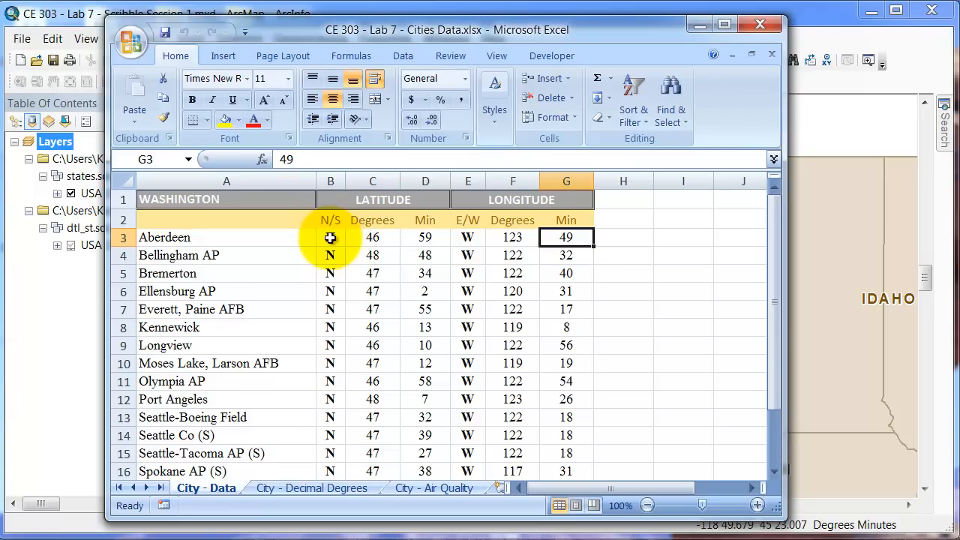
pyautogui.moveTo(444, 245)
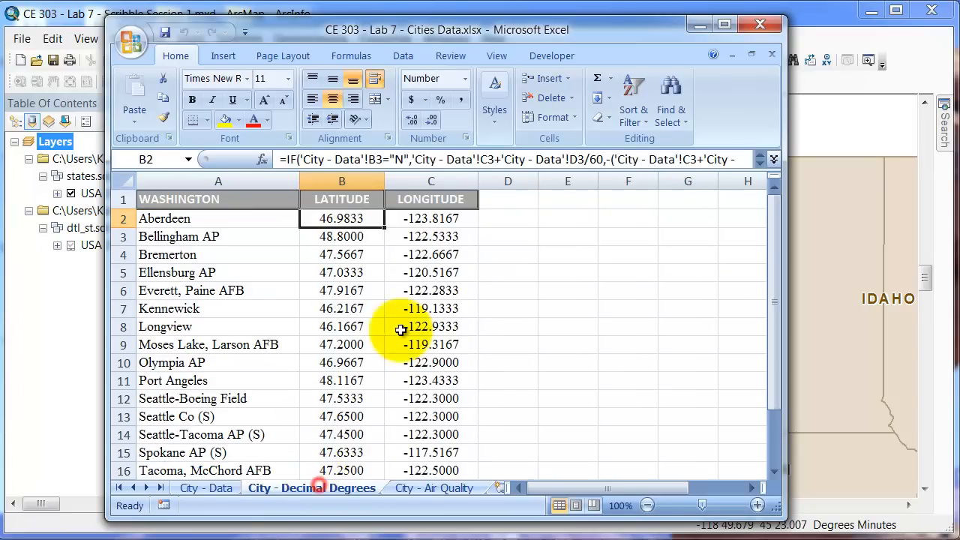
pyautogui.click(341, 219)
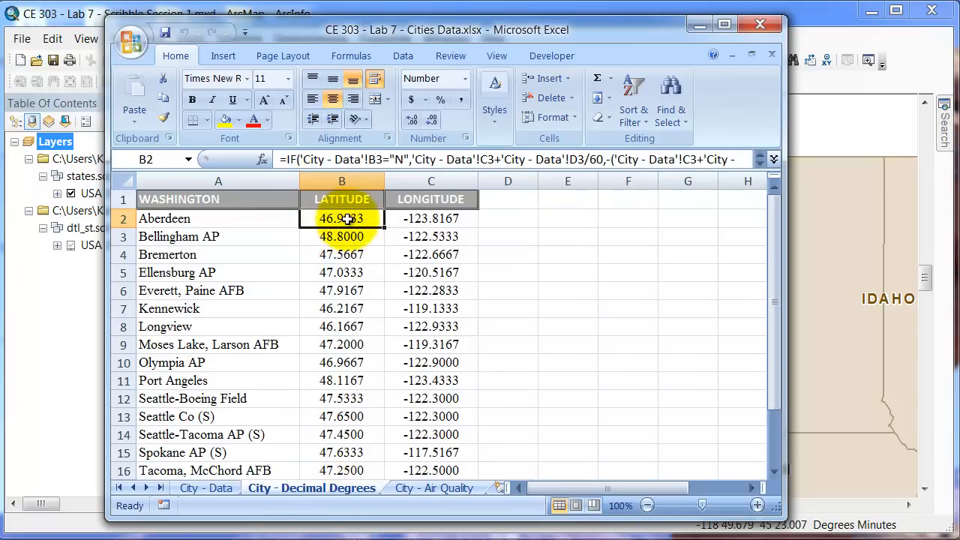
pyautogui.click(205, 487)
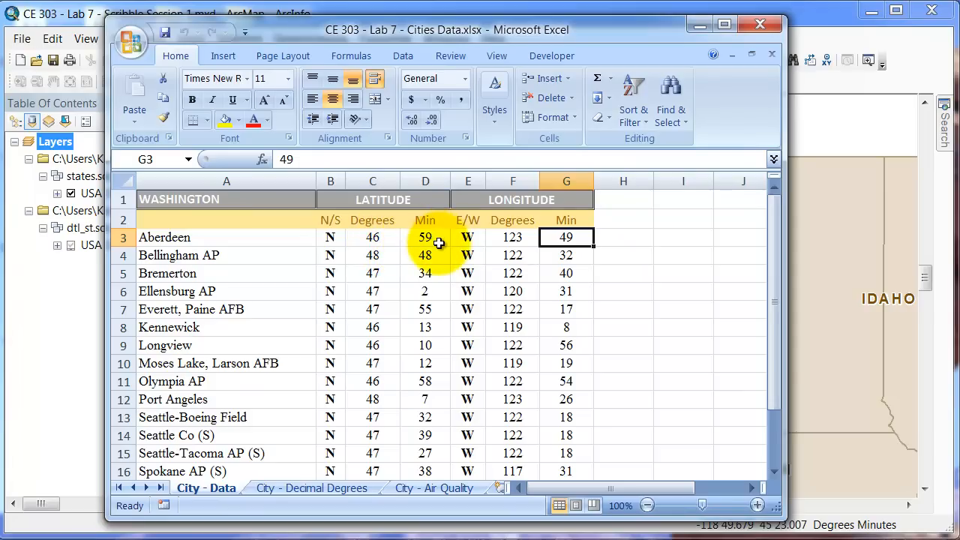
pyautogui.moveTo(373, 363)
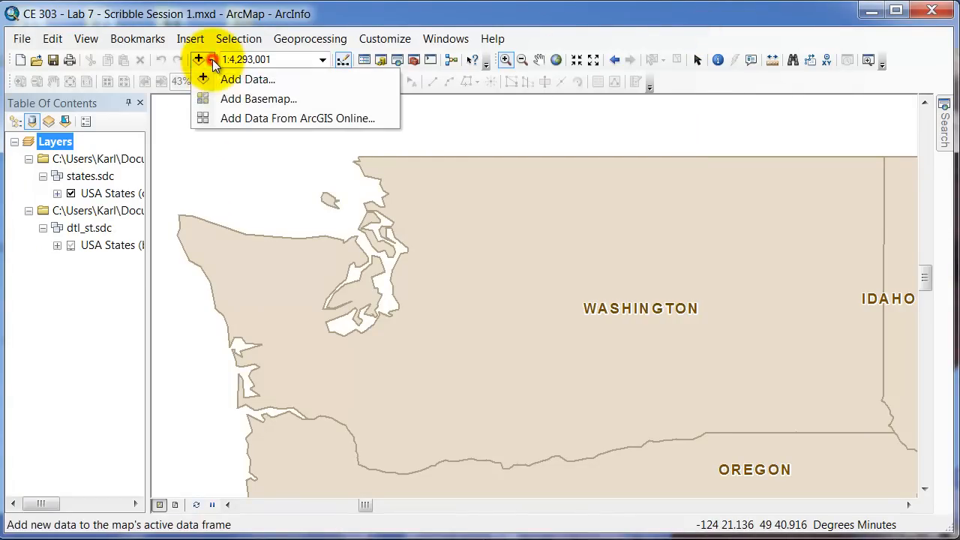
# Browse Desktop > CE 303 to Lab 7 Cities Data and add 'City - Decimal Degrees$'
pyautogui.click(247, 79)
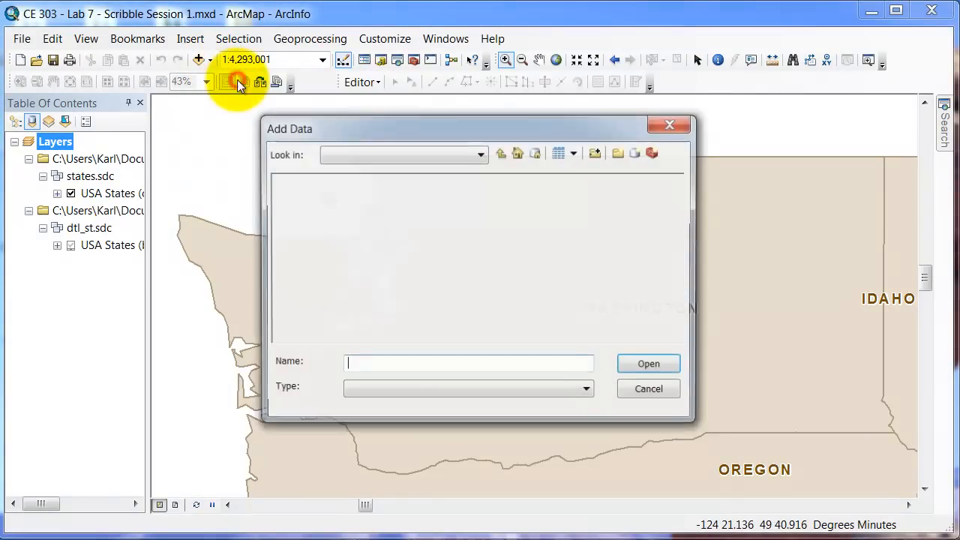
pyautogui.click(403, 154)
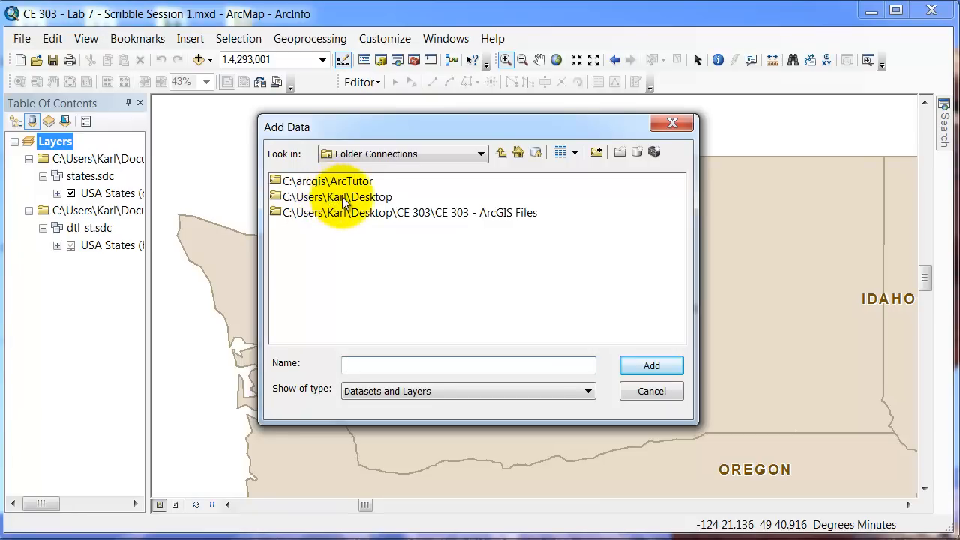
pyautogui.doubleClick(340, 197)
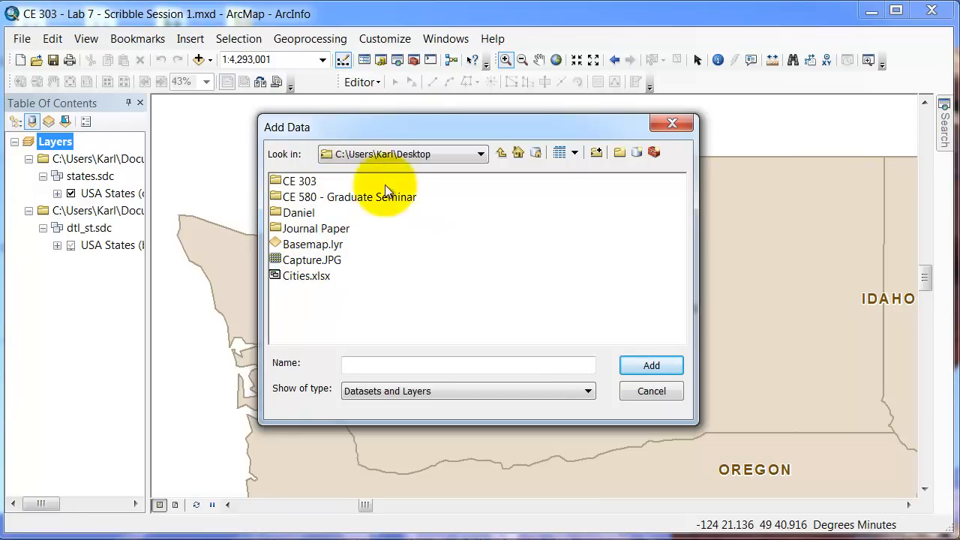
pyautogui.doubleClick(301, 180)
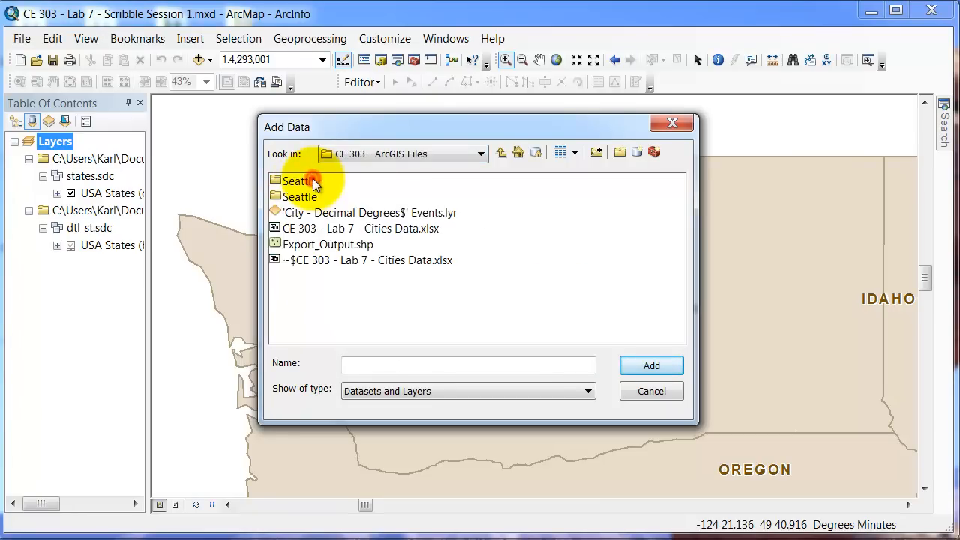
pyautogui.click(357, 229)
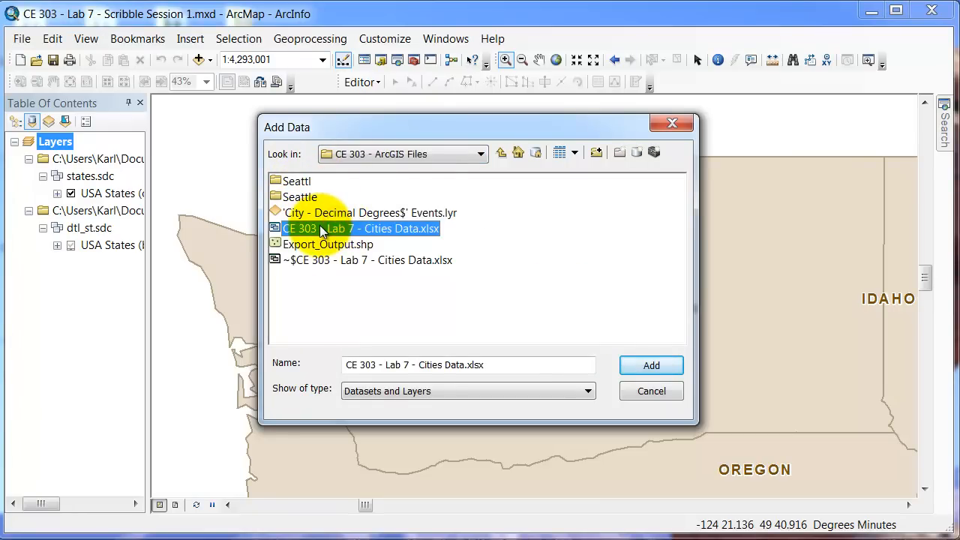
pyautogui.doubleClick(360, 228)
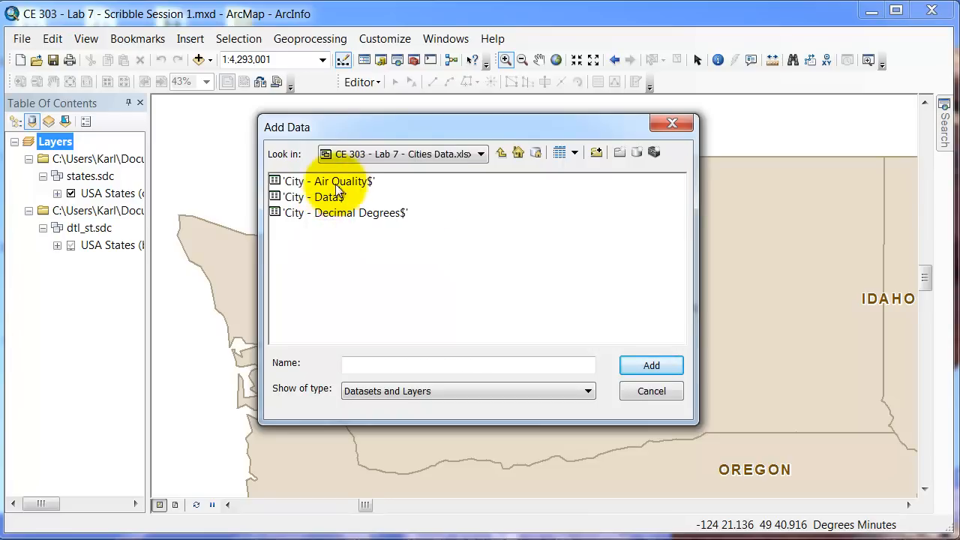
pyautogui.click(342, 213)
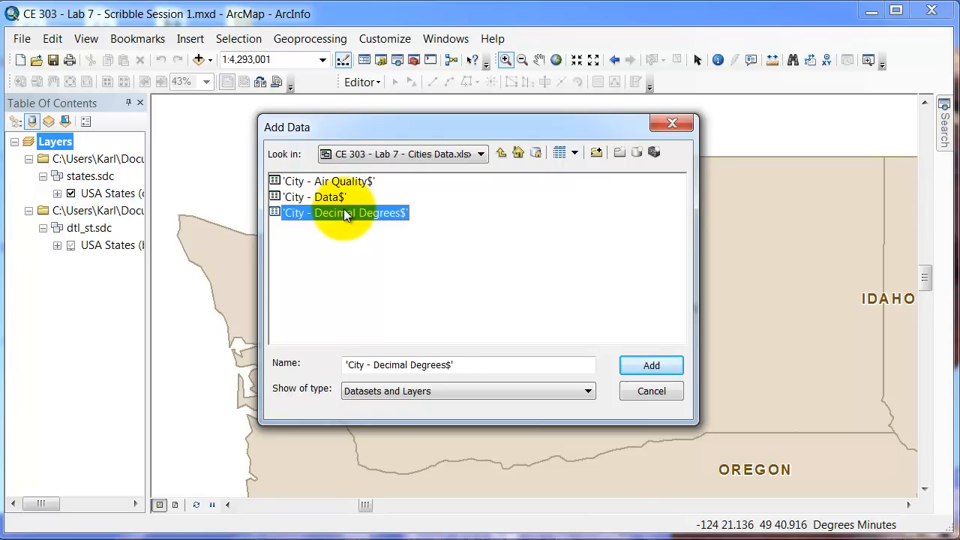
pyautogui.moveTo(408, 214)
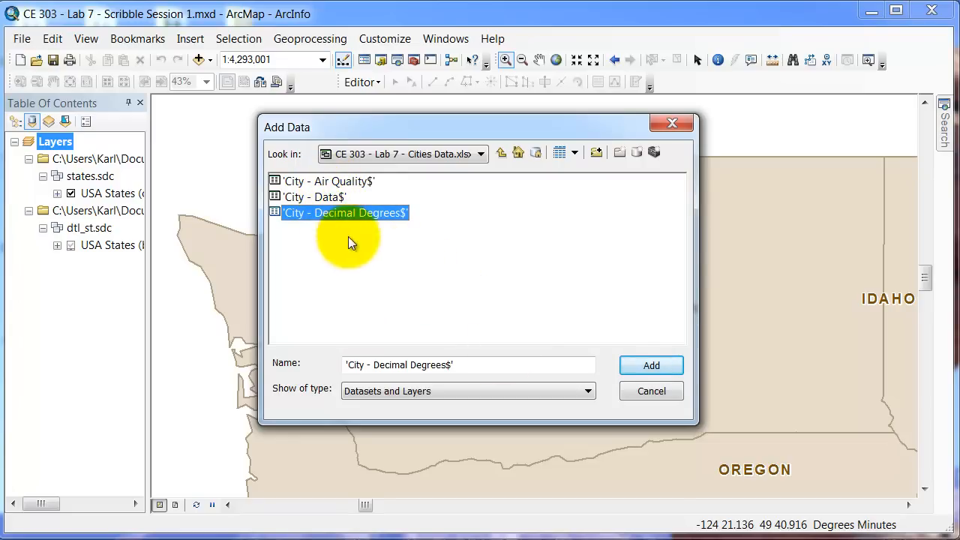
pyautogui.moveTo(325, 218)
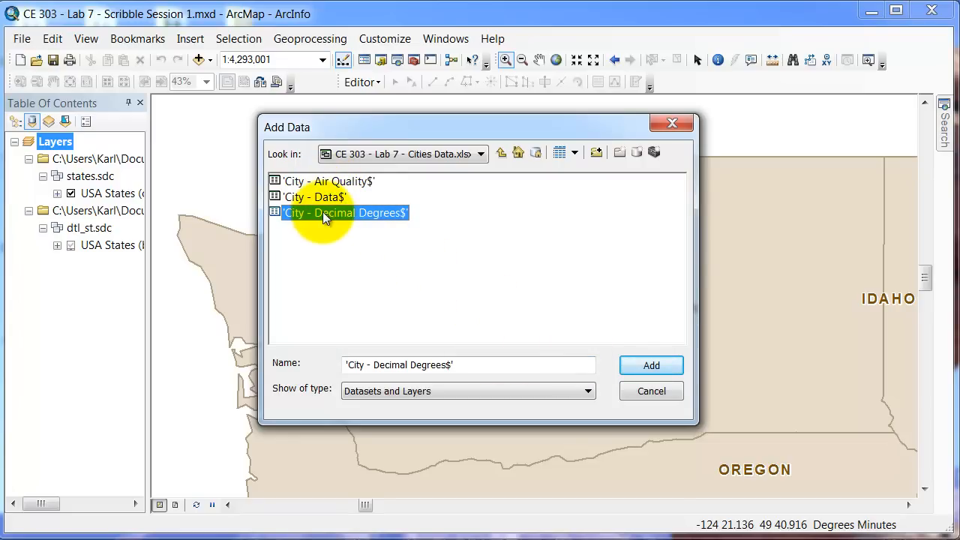
pyautogui.click(651, 366)
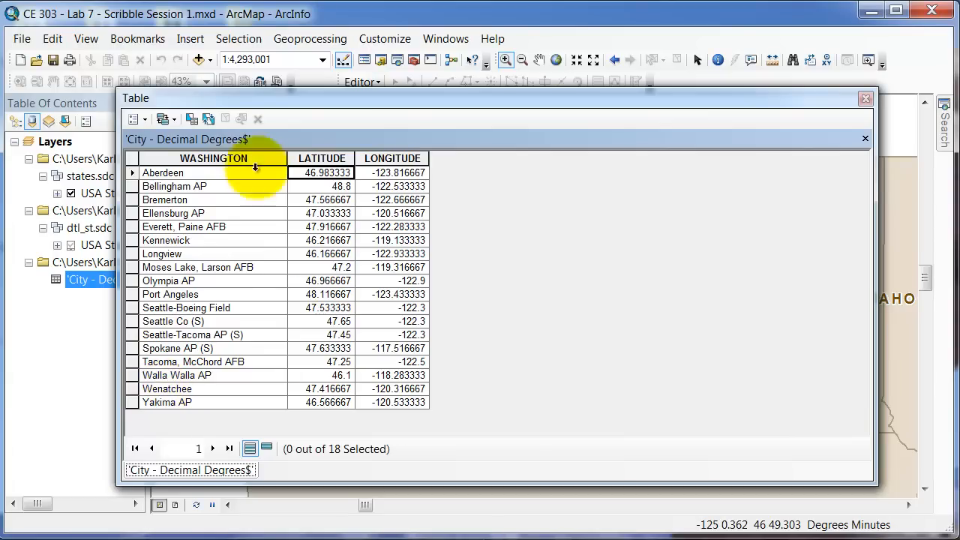
# Select the LATITUDE column in the City - Decimal Degrees table
pyautogui.click(321, 158)
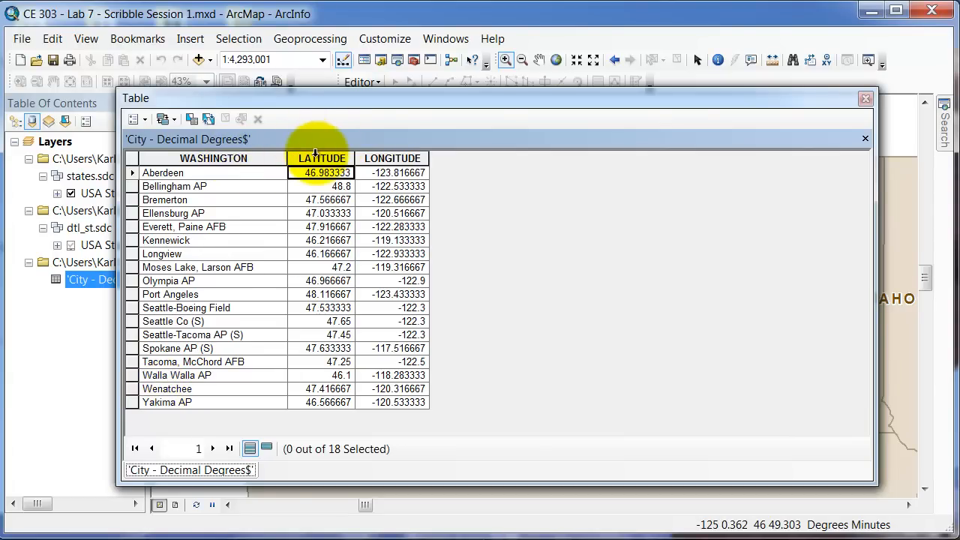
pyautogui.moveTo(756, 130)
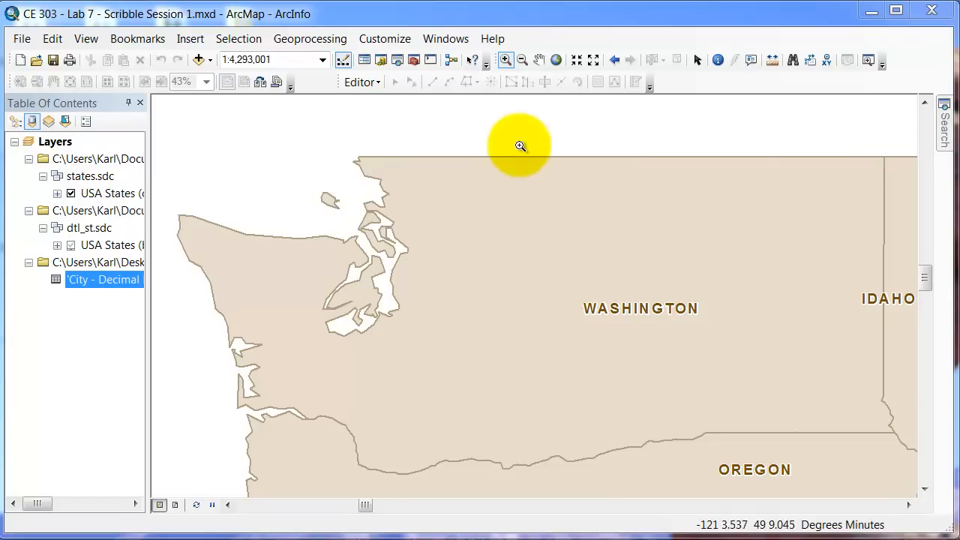
# Display XY Data with X LONGITUDE and Y LATITUDE, accepting the Object-ID warning
pyautogui.rightClick(103, 279)
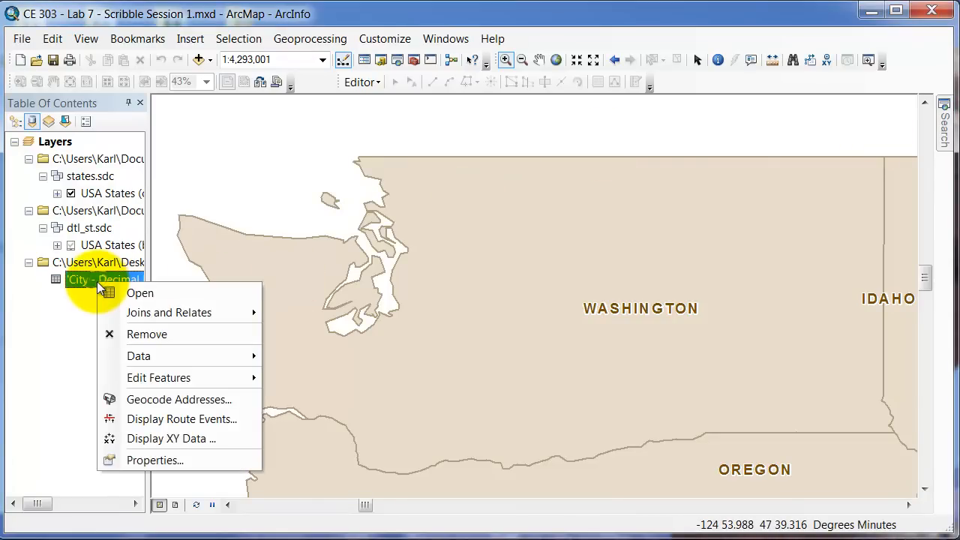
pyautogui.moveTo(141, 292)
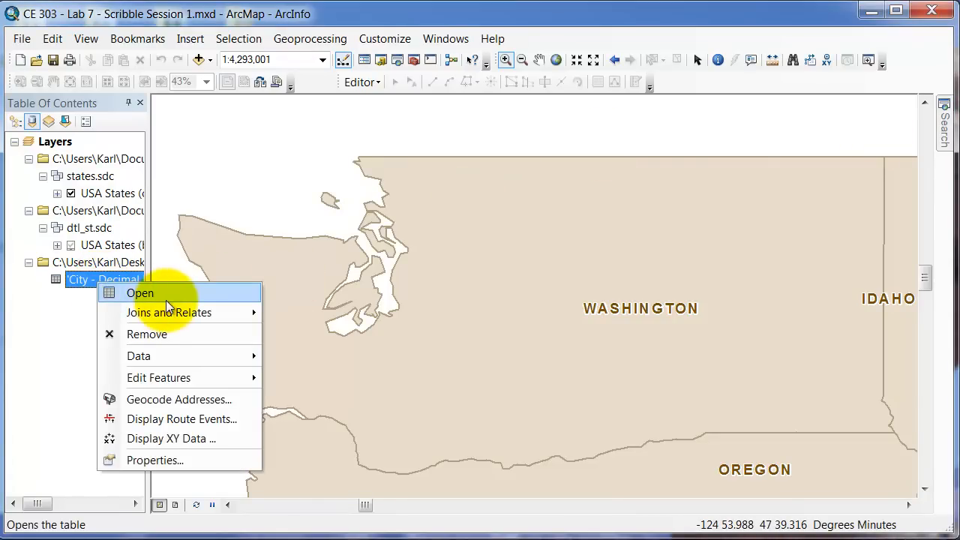
pyautogui.moveTo(154, 368)
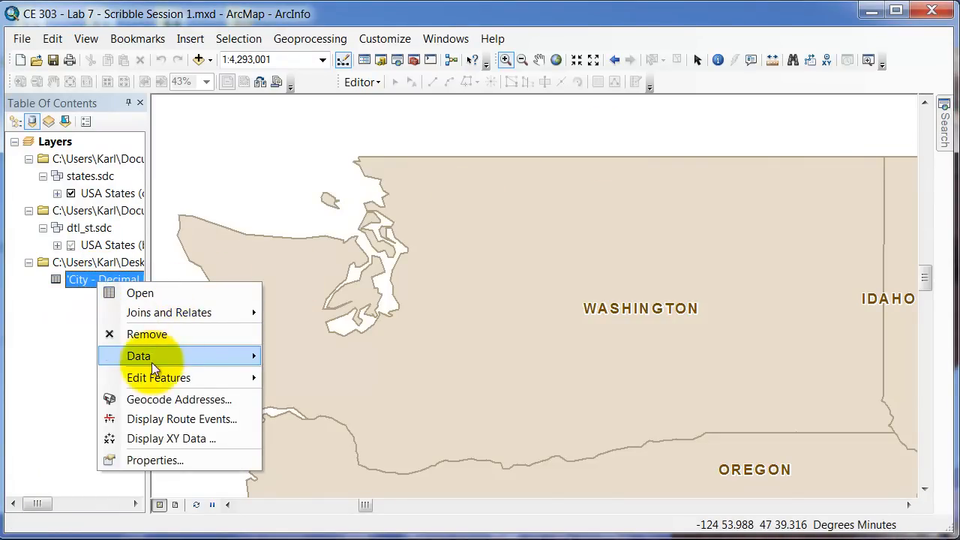
pyautogui.moveTo(173, 438)
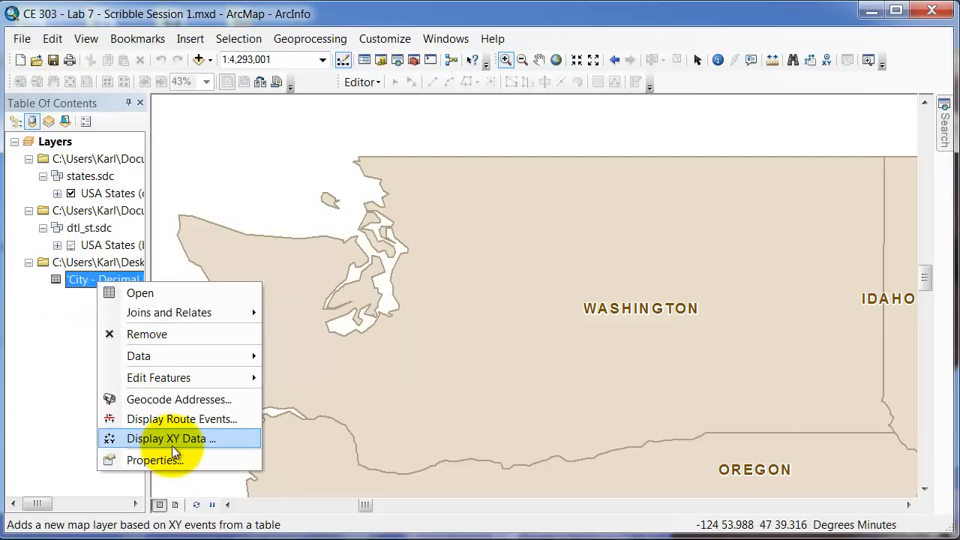
pyautogui.click(170, 438)
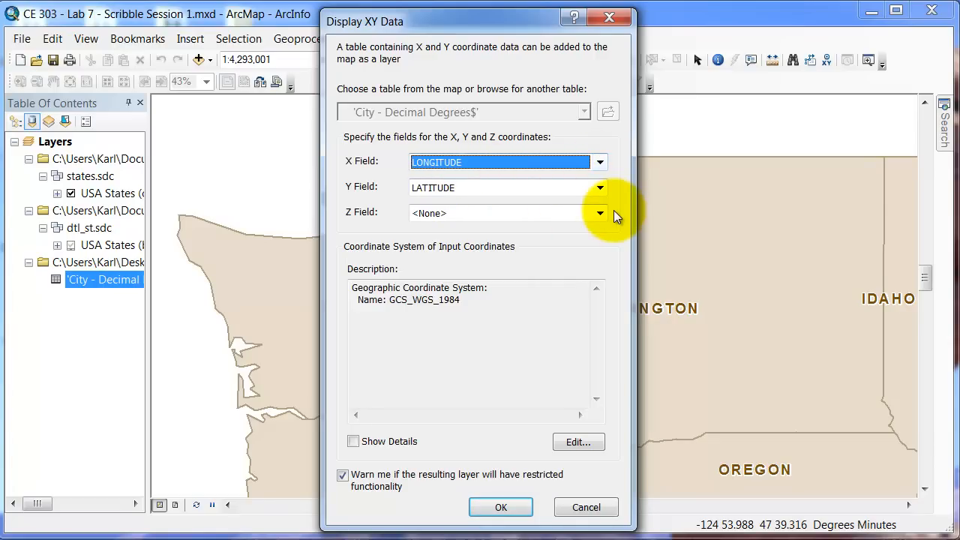
pyautogui.moveTo(370, 306)
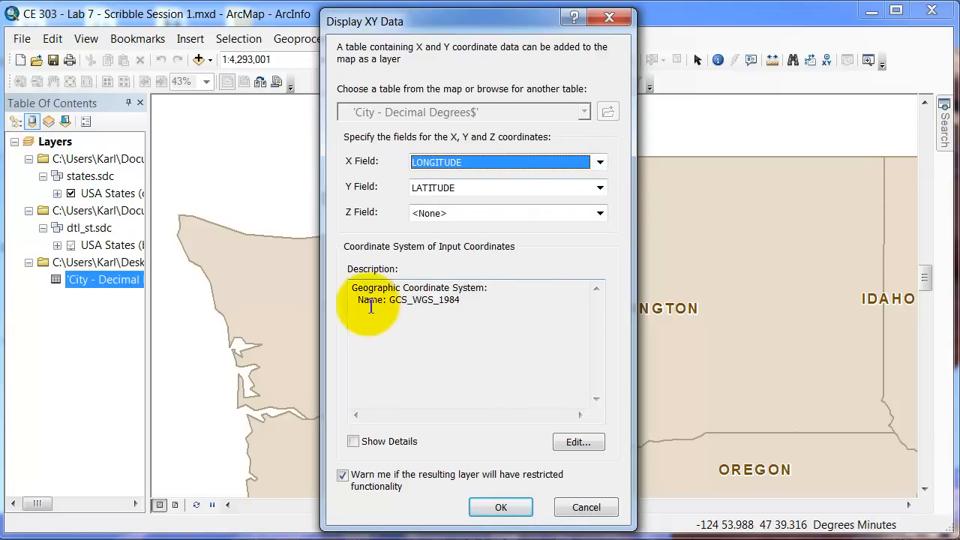
pyautogui.moveTo(201, 244)
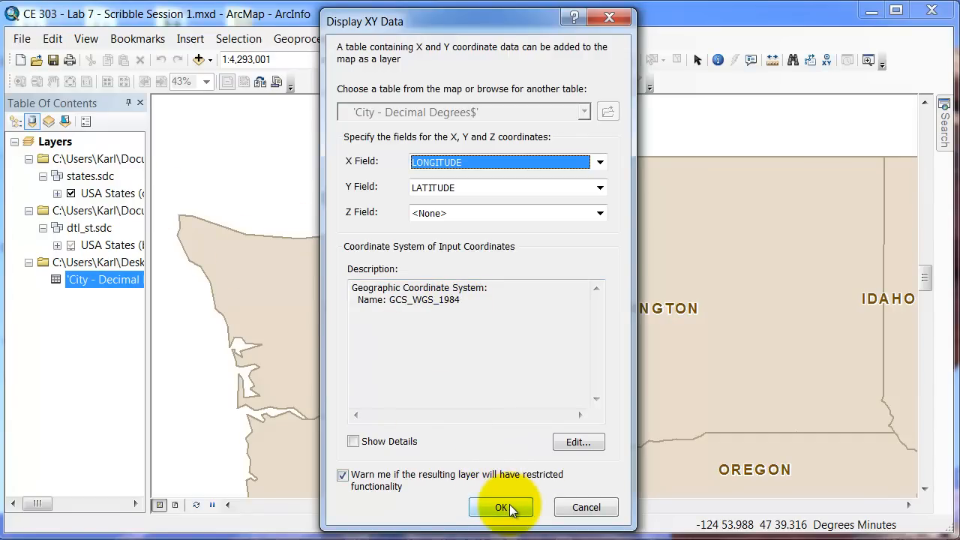
pyautogui.click(501, 507)
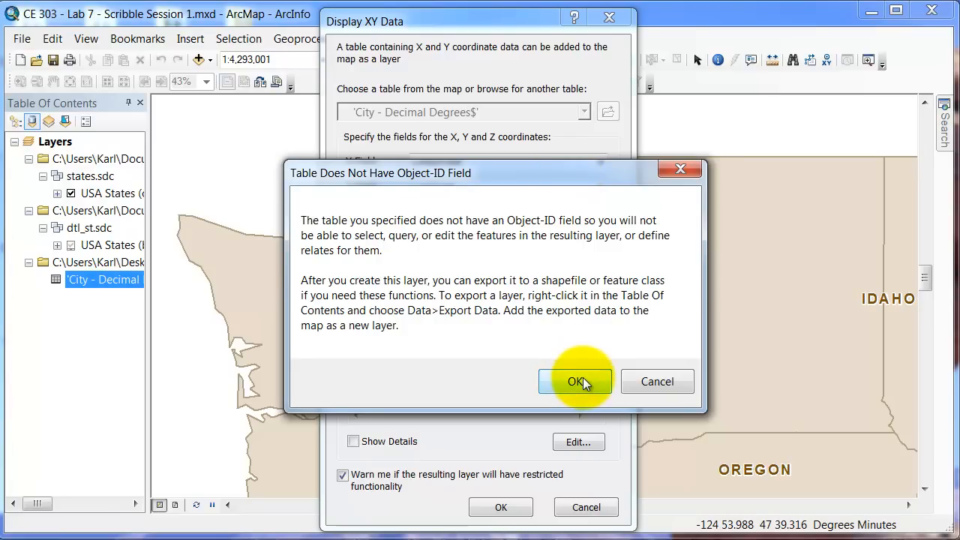
pyautogui.click(575, 381)
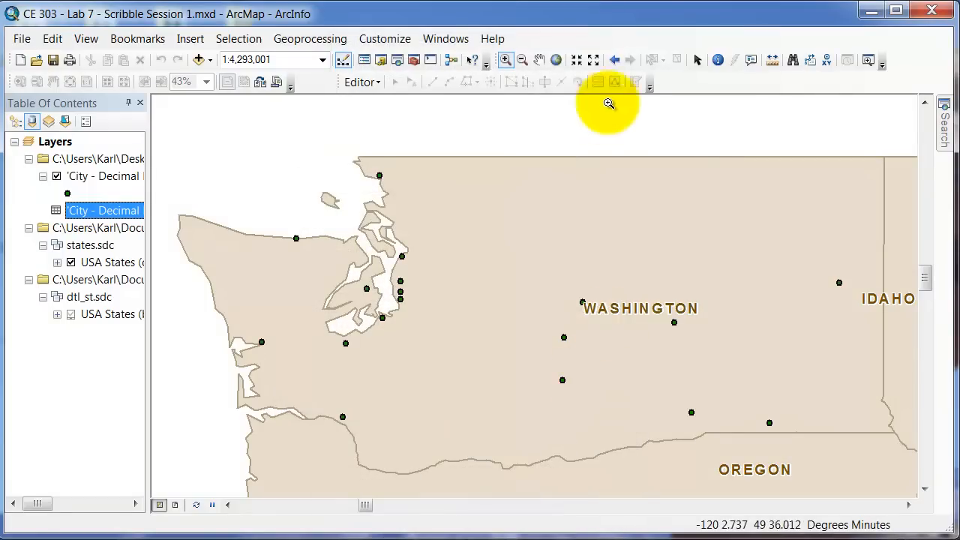
pyautogui.moveTo(172, 200)
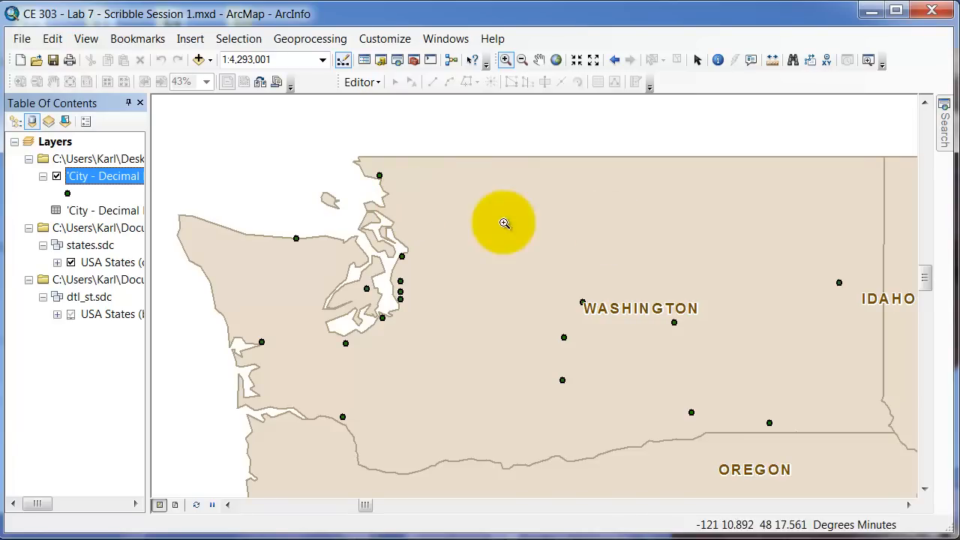
pyautogui.moveTo(842, 248)
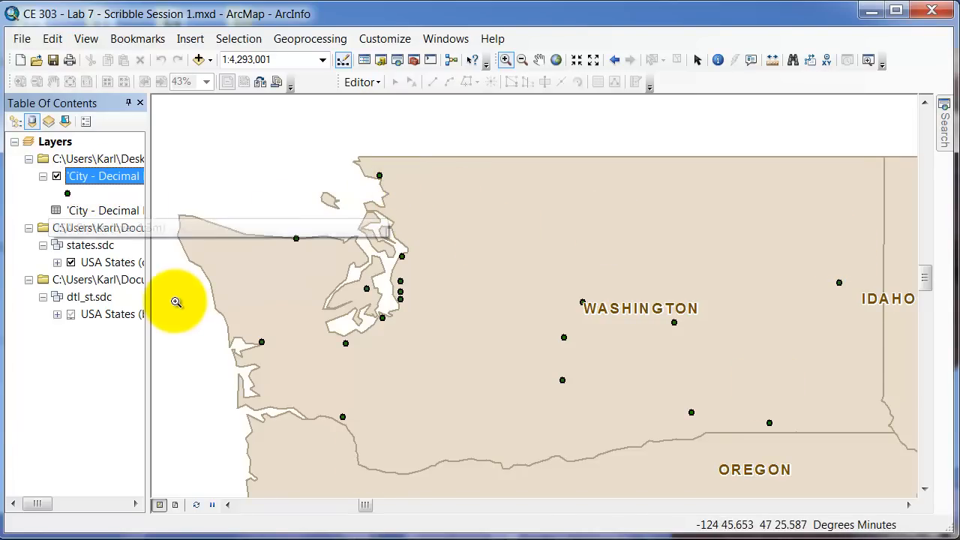
pyautogui.moveTo(469, 324)
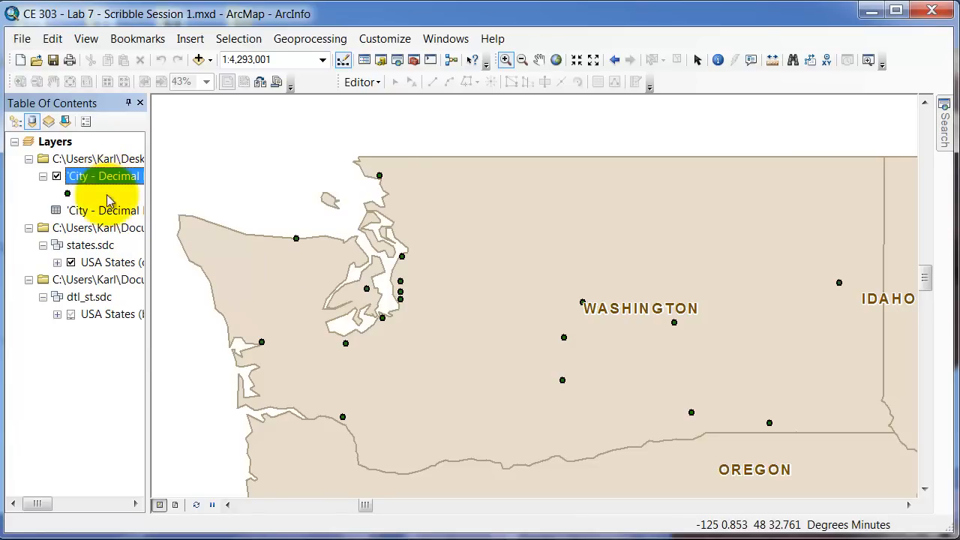
# Right-click the 'City - Decimal Degrees$' Events layer in the Table Of Contents
pyautogui.rightClick(103, 176)
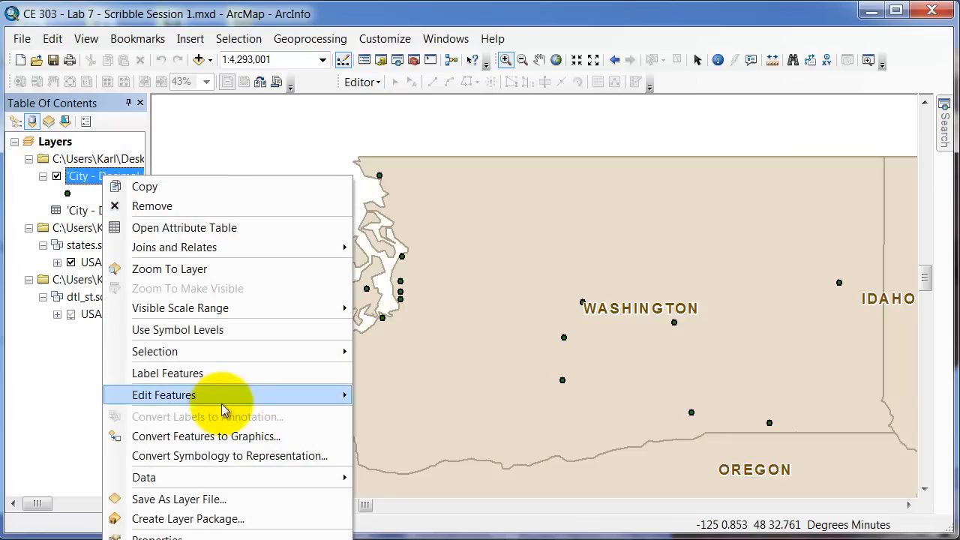
pyautogui.moveTo(237, 477)
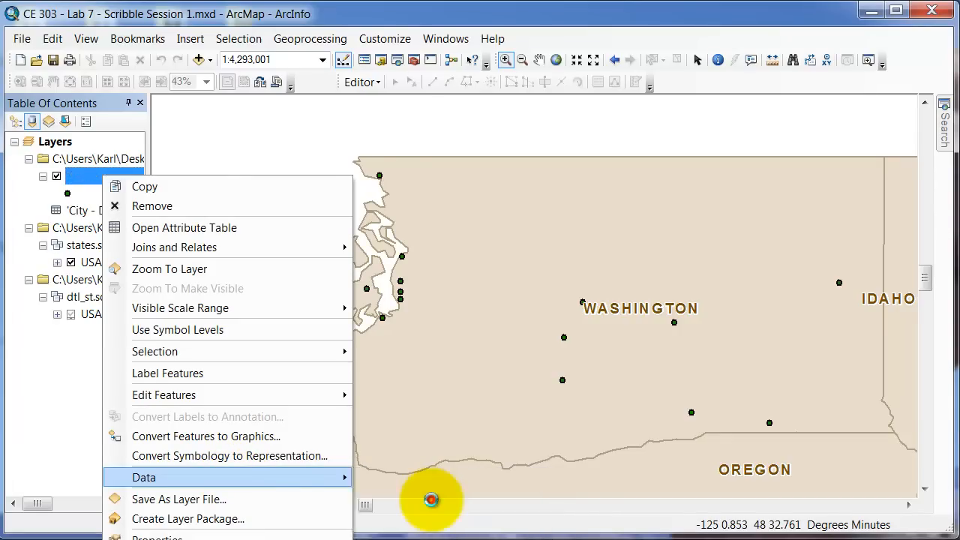
# Export all features using the data frame's coordinate system and browse for output location
pyautogui.click(144, 477)
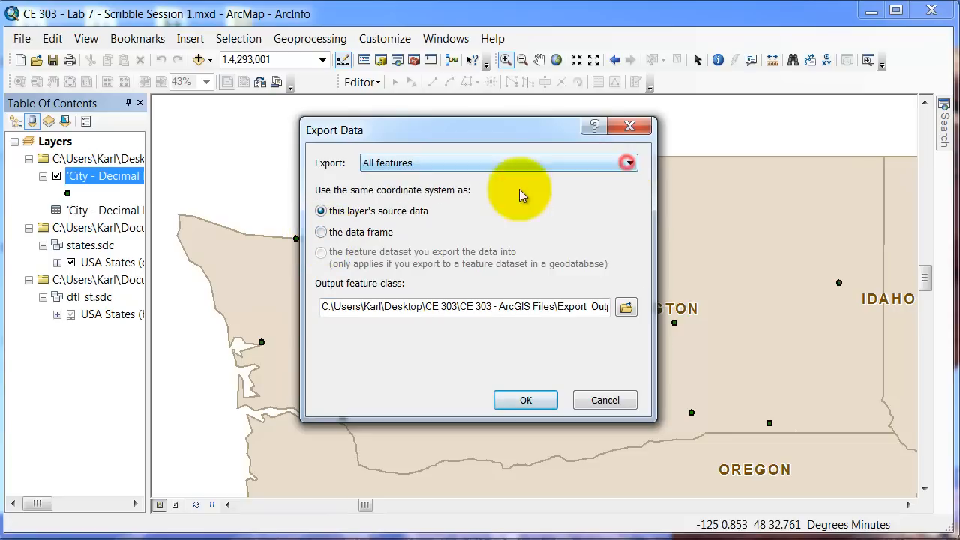
pyautogui.click(321, 232)
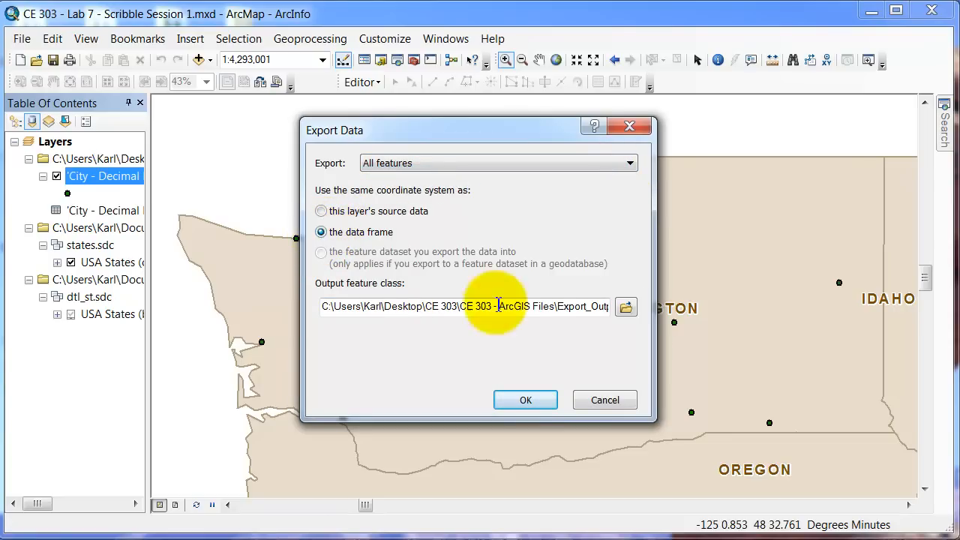
pyautogui.click(625, 308)
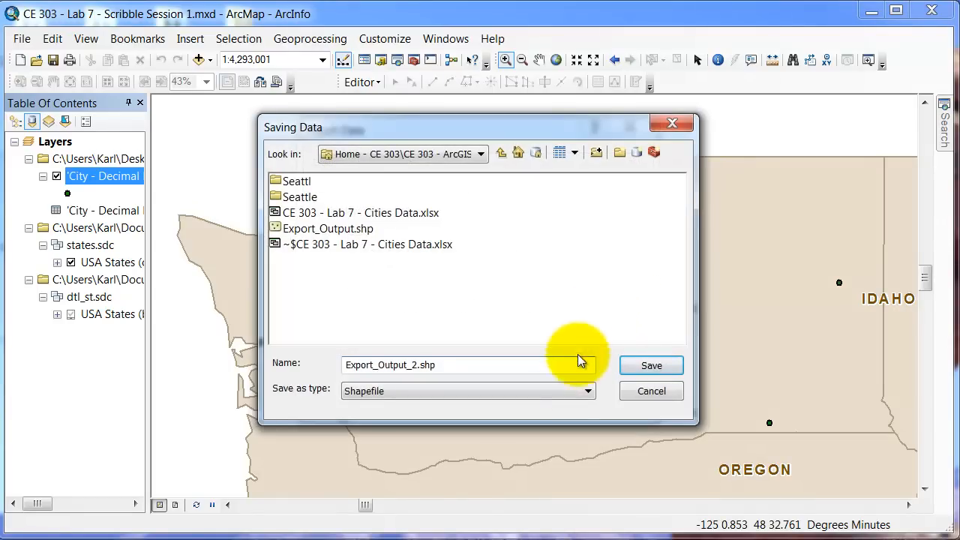
# Save the export as a shapefile named WashingtonCities
pyautogui.click(588, 391)
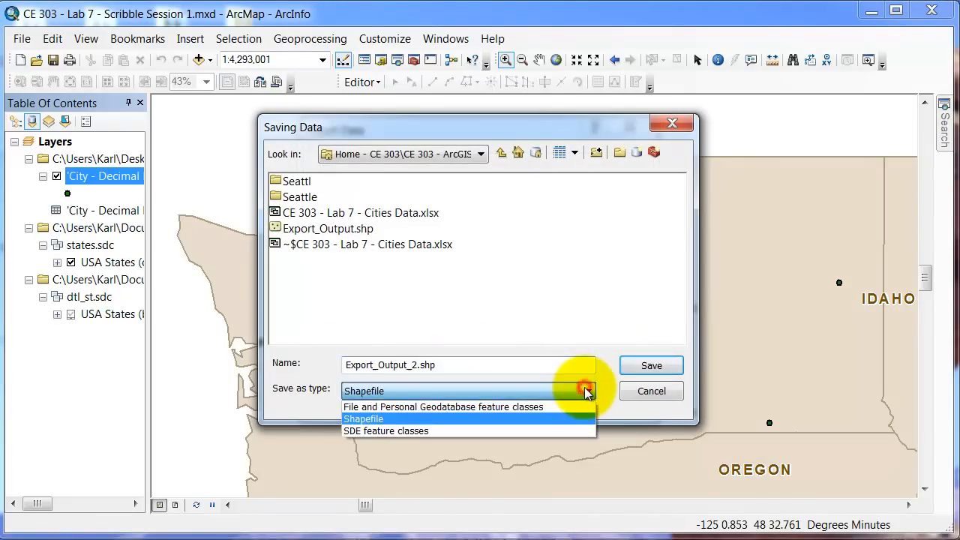
pyautogui.moveTo(501, 418)
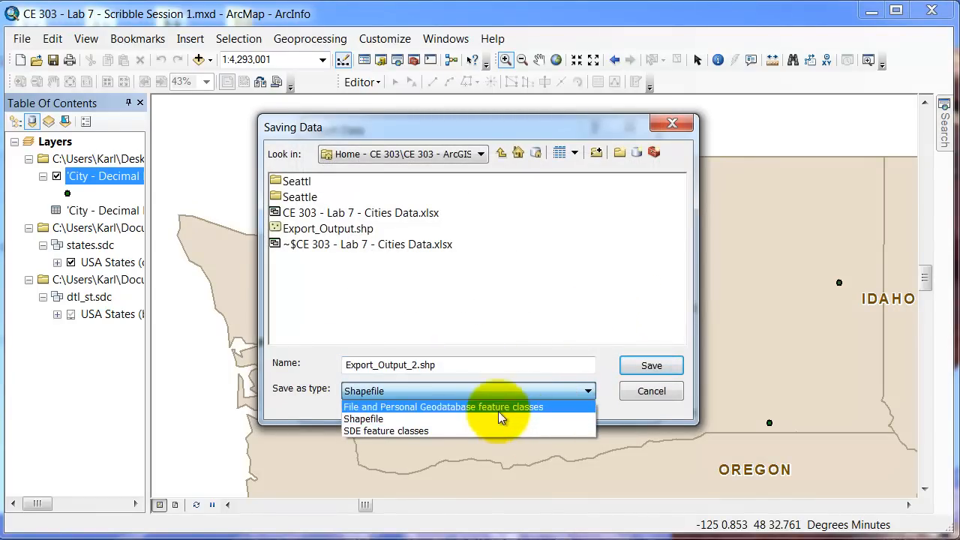
pyautogui.click(363, 418)
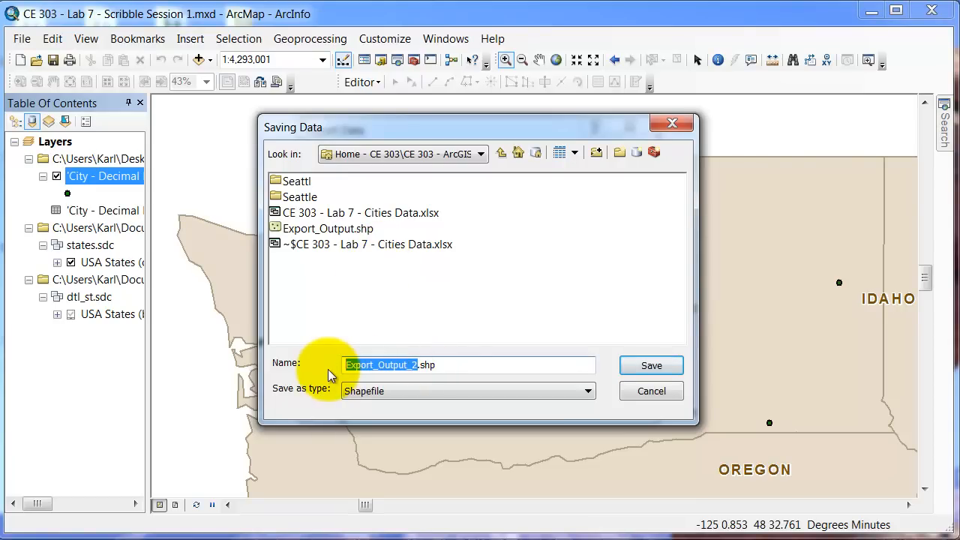
pyautogui.write('Was.shp')
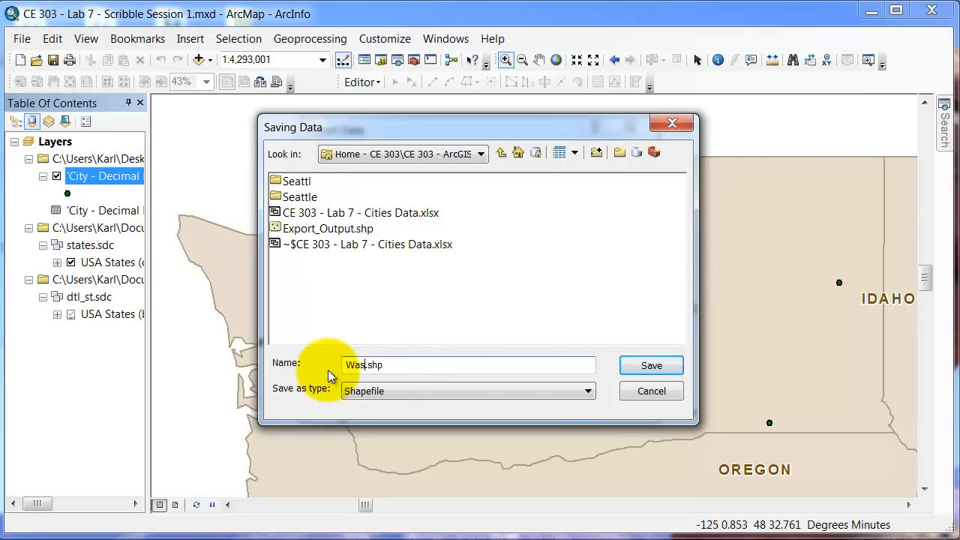
pyautogui.write('Washington')
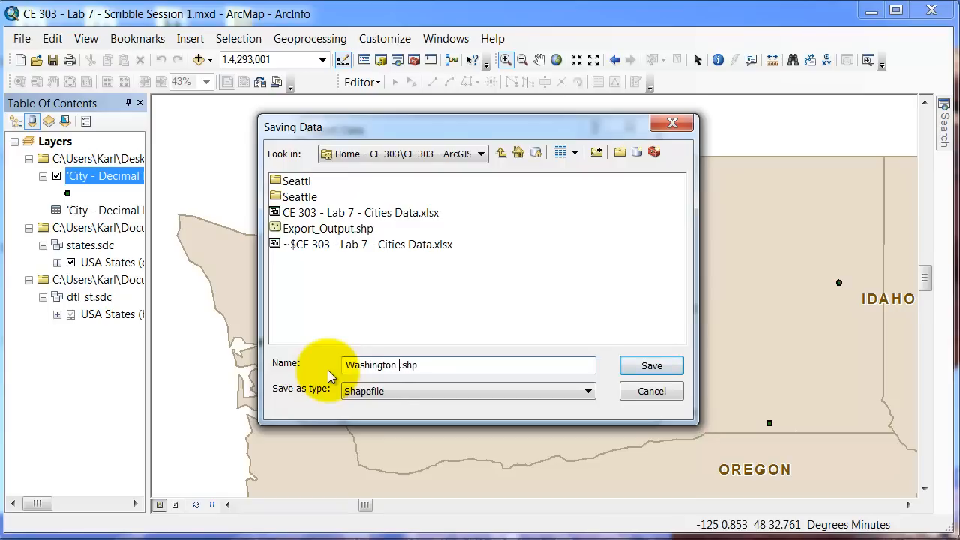
pyautogui.write('Cities')
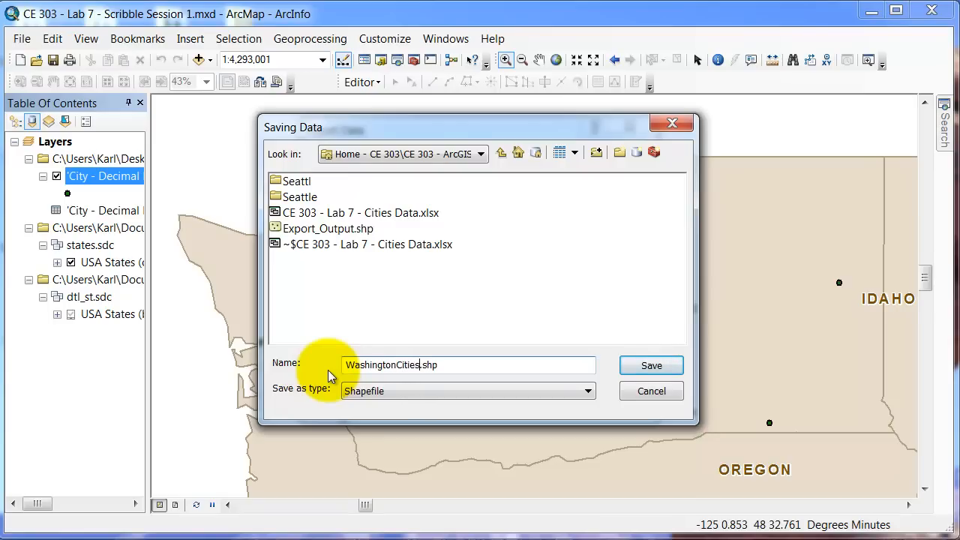
pyautogui.moveTo(651, 365)
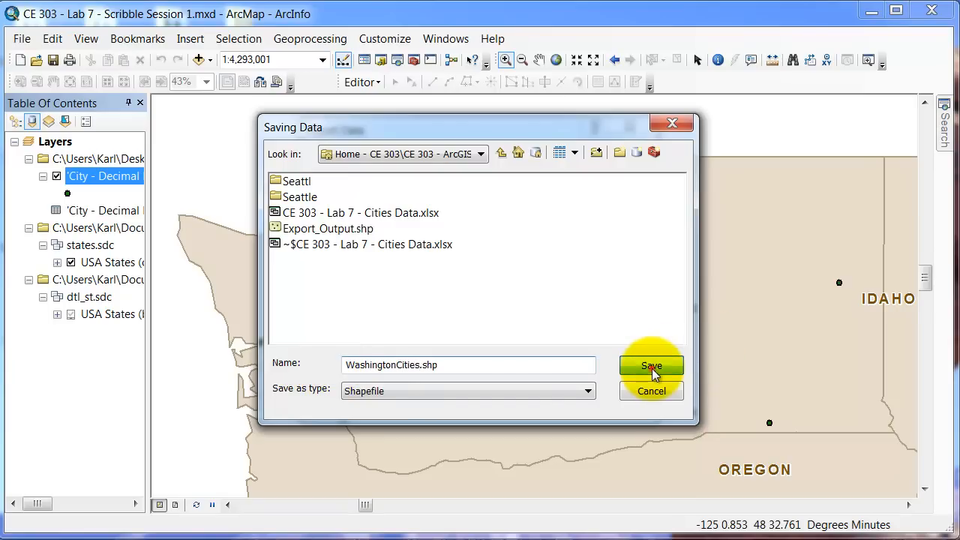
pyautogui.click(652, 366)
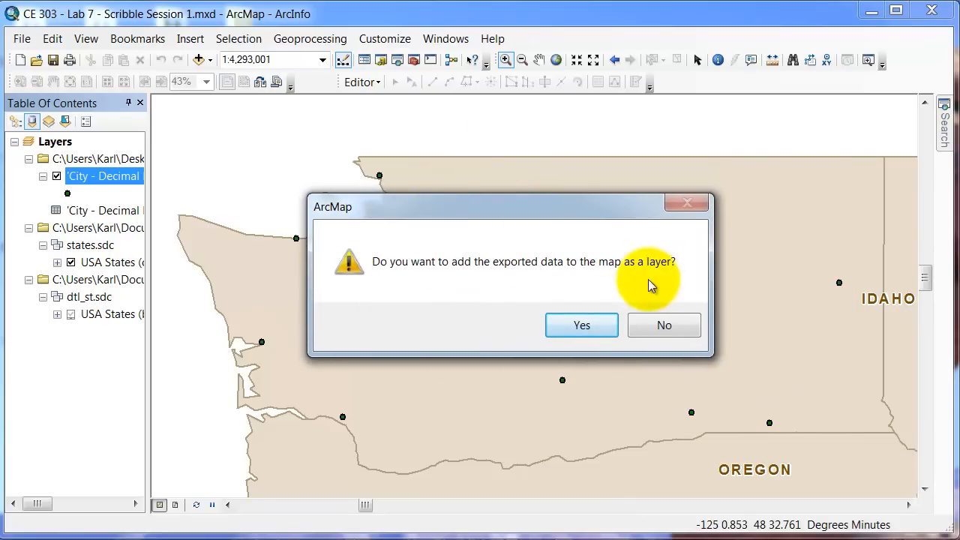
# Answer Yes to add the exported WashingtonCities data as a map layer
pyautogui.click(581, 325)
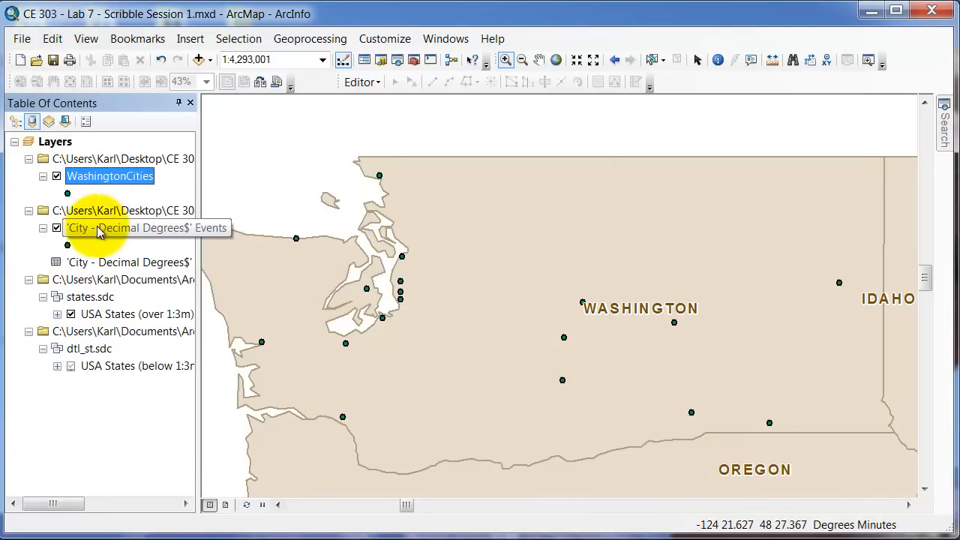
pyautogui.moveTo(116, 281)
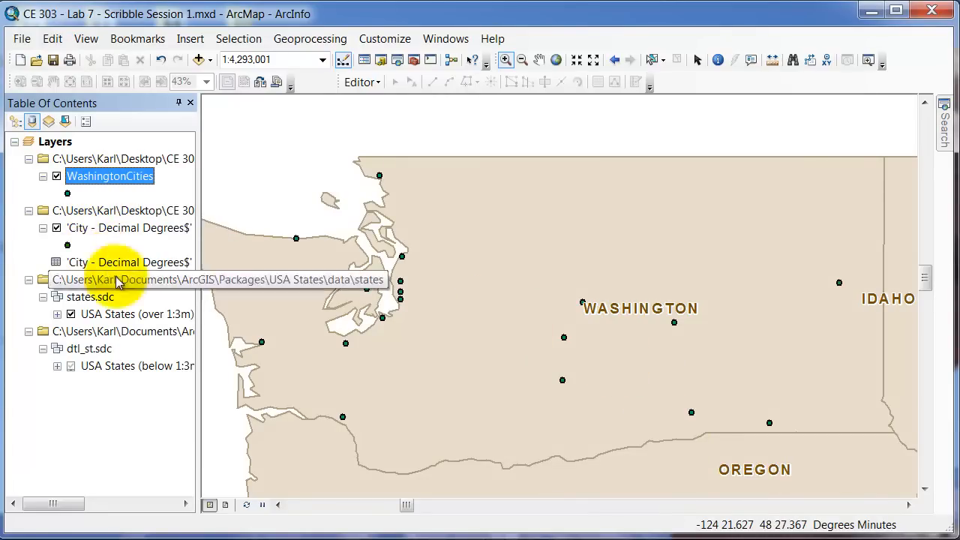
pyautogui.rightClick(110, 175)
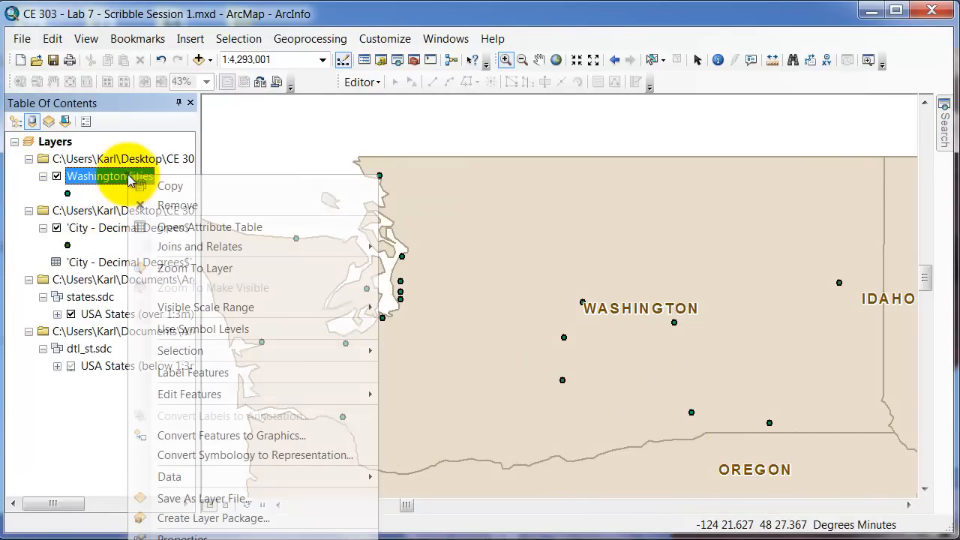
pyautogui.click(210, 226)
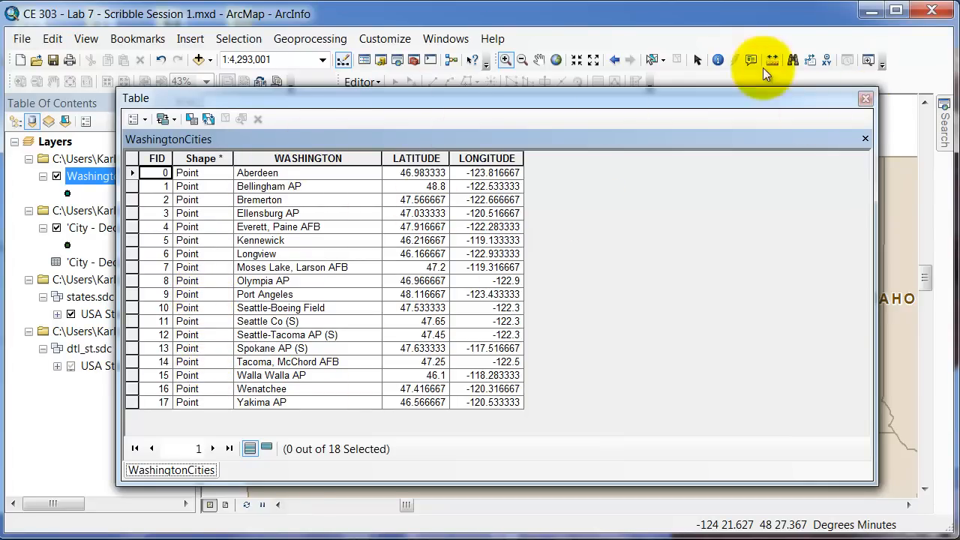
pyautogui.click(865, 98)
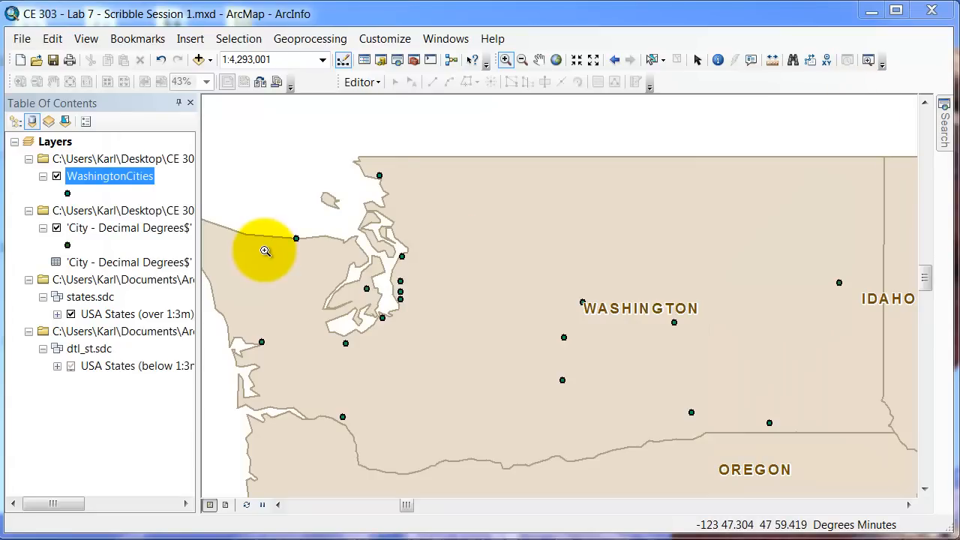